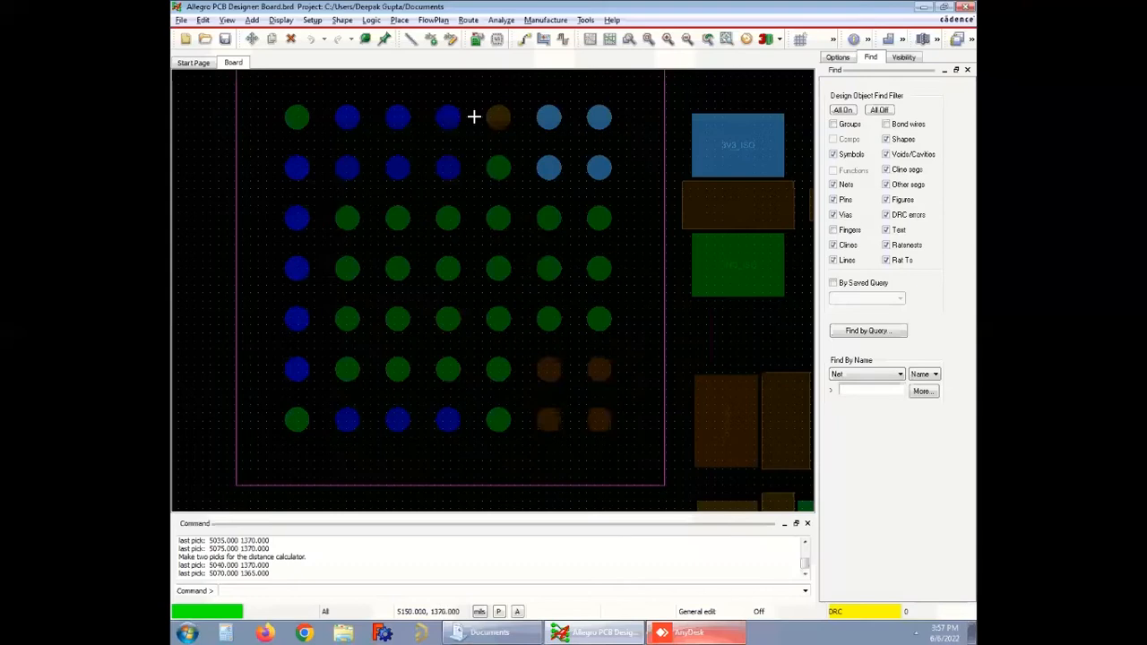
mouse_move(473, 132)
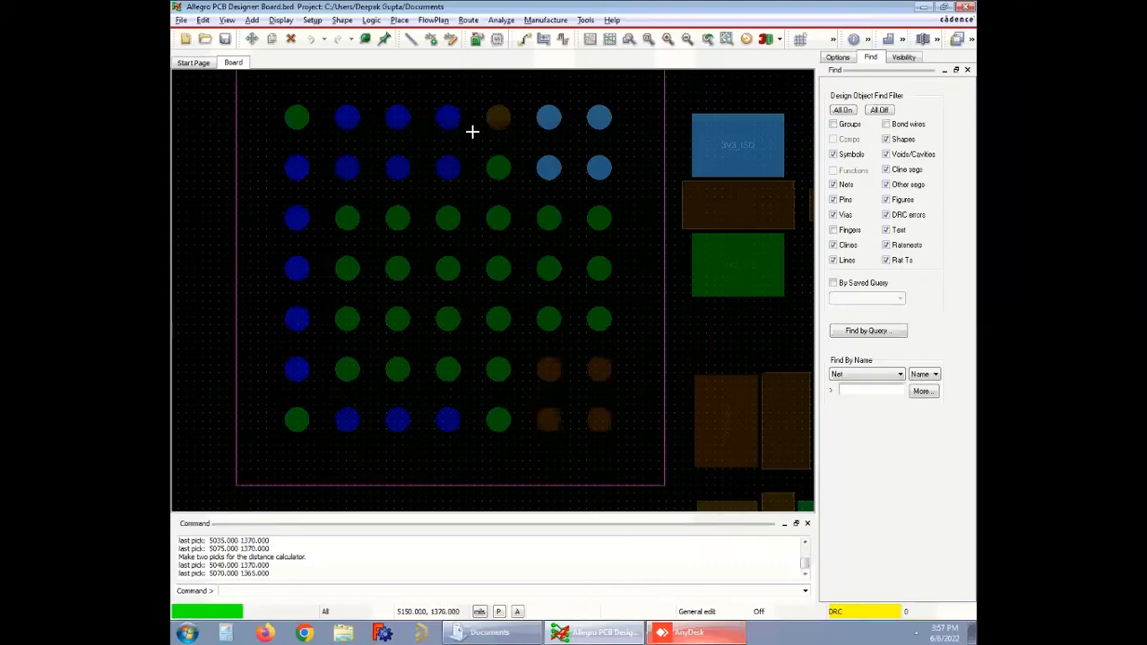
mouse_move(388, 191)
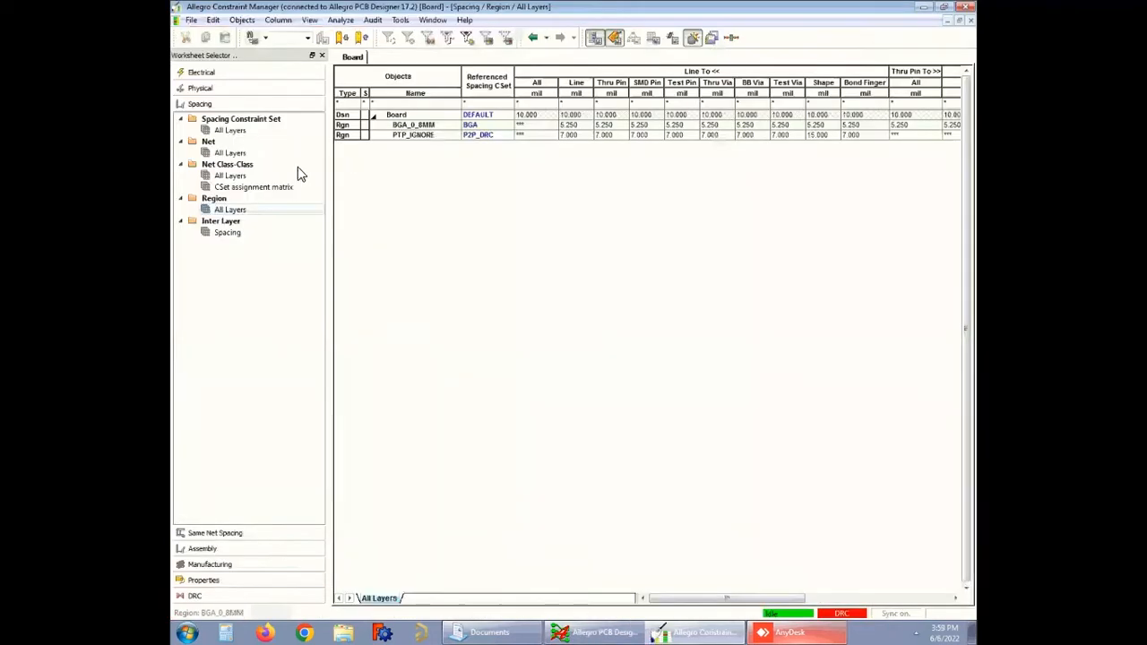
- View the Physical Constraint Set worksheet with the BGA, DEFAULT, NORMAL_SIG and POWER sets, glancing at Spacing
left_click(200, 87)
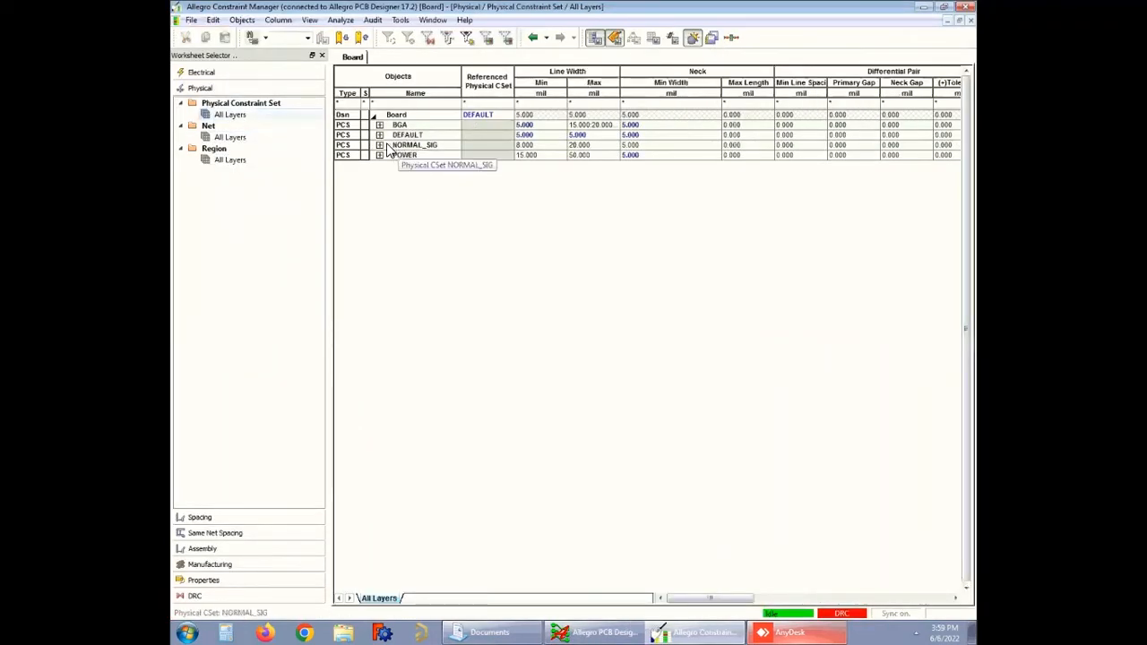
left_click(525, 144)
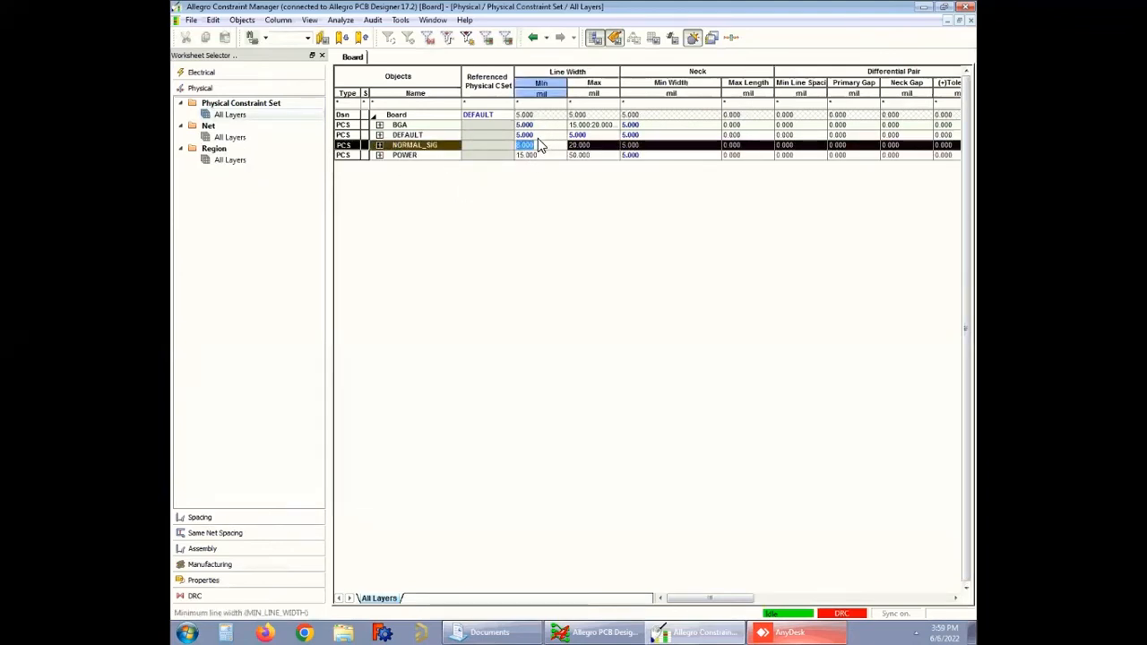
left_click(198, 103)
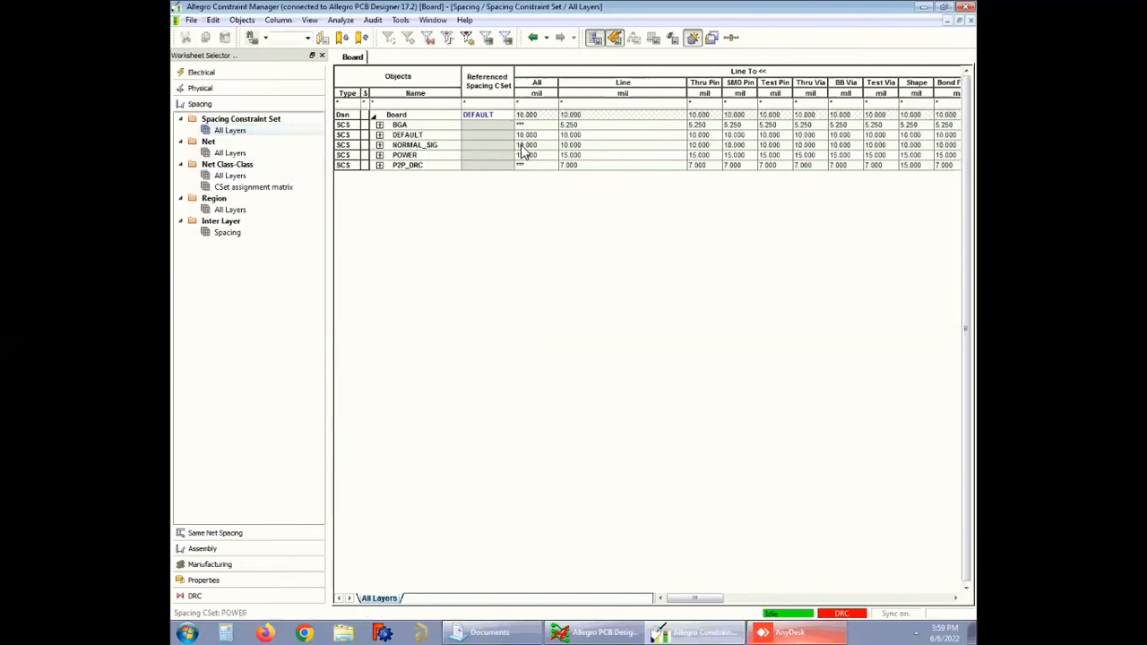
left_click(536, 144)
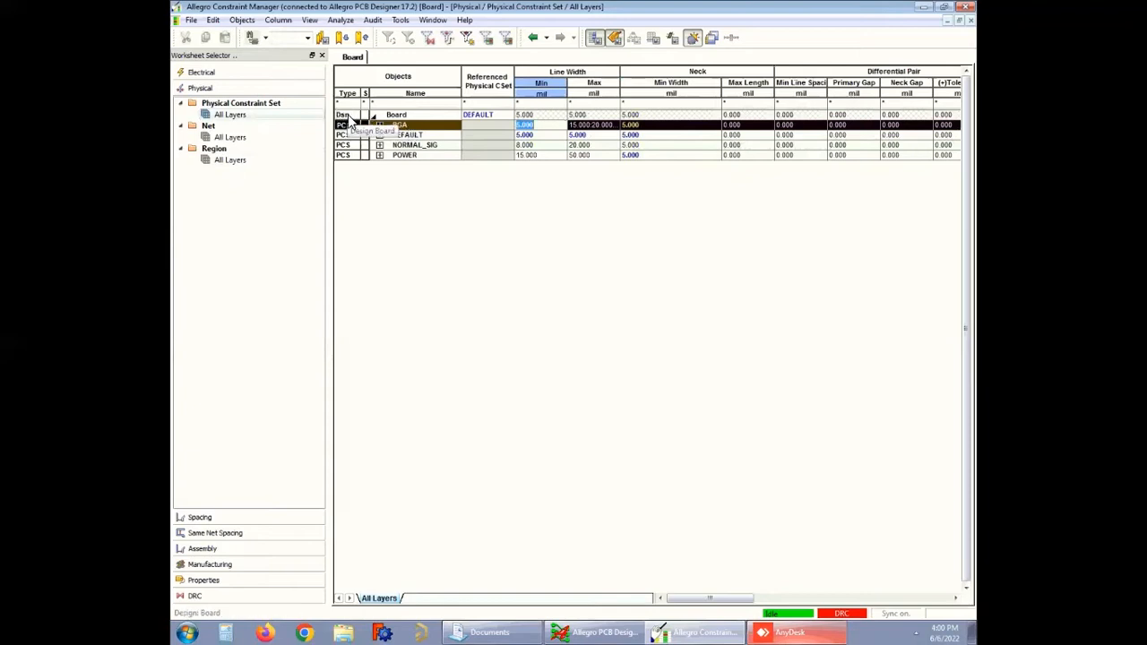
right_click(347, 115)
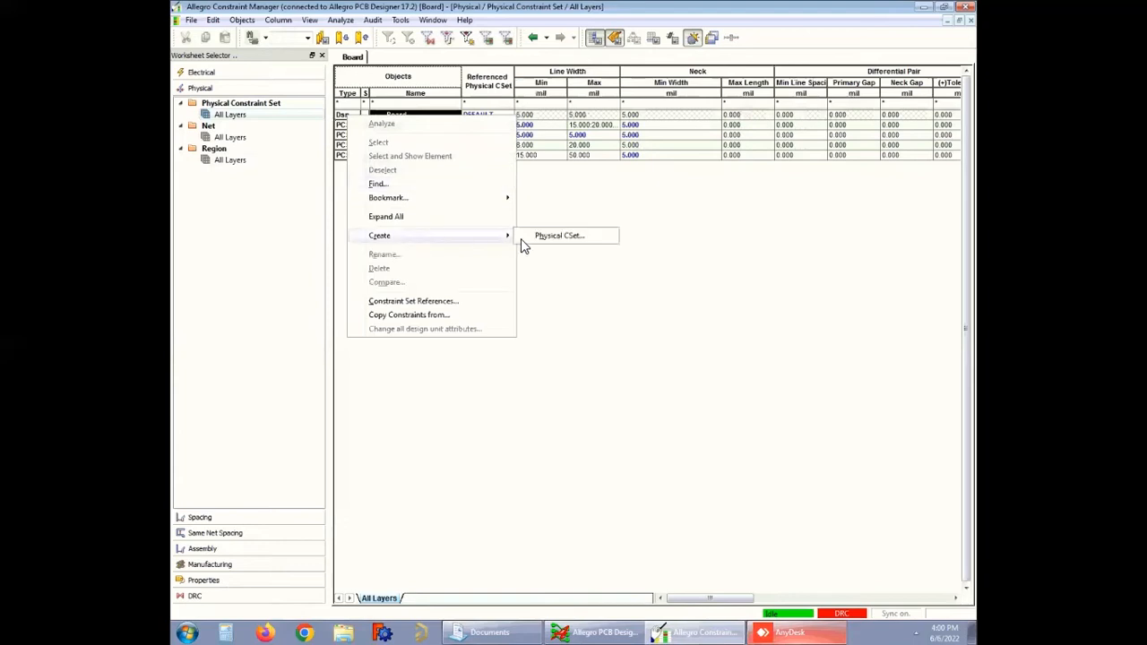
left_click(559, 235)
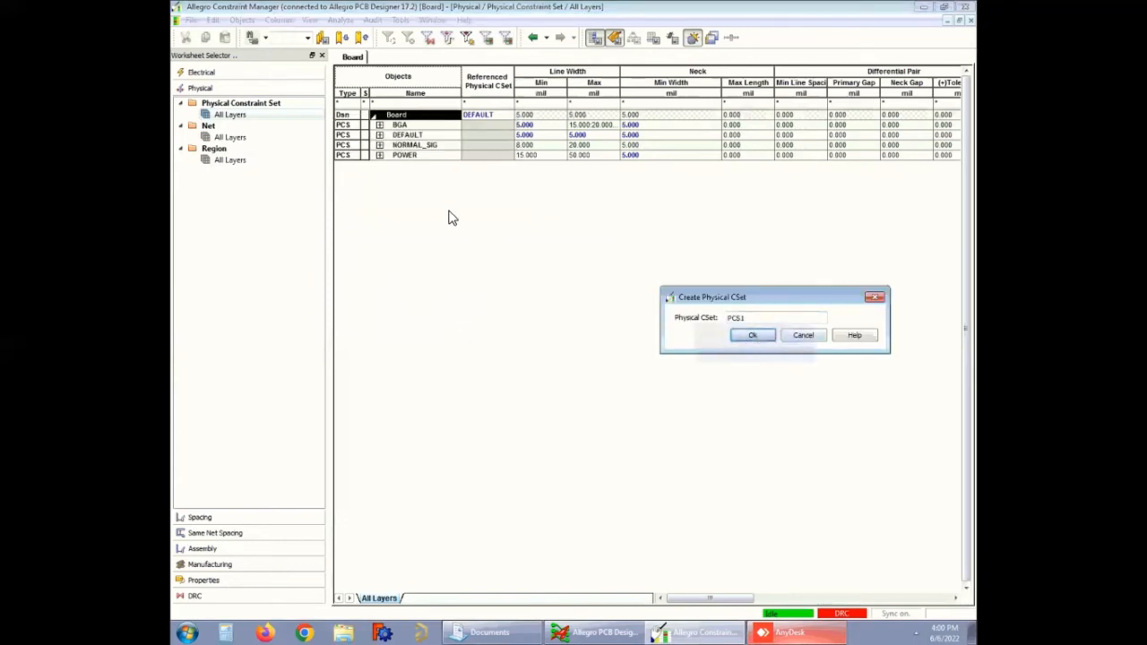
left_click(752, 334)
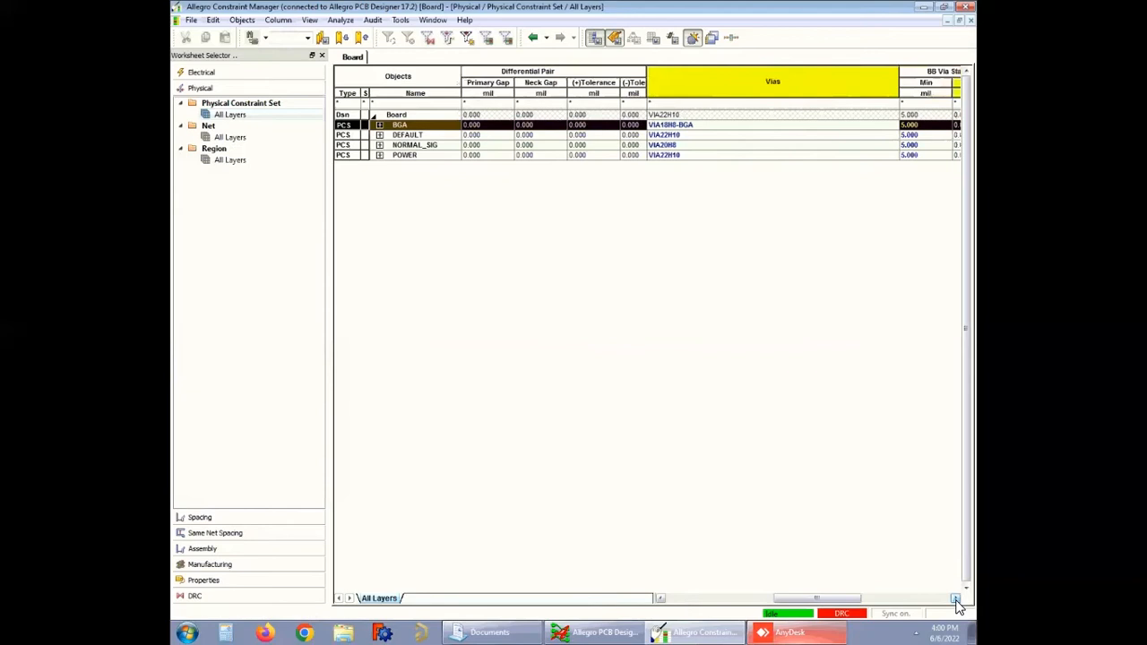
- Browse the Spacing Constraint Set worksheet, selecting the BGA set and scrolling to hole-to values
left_click(955, 598)
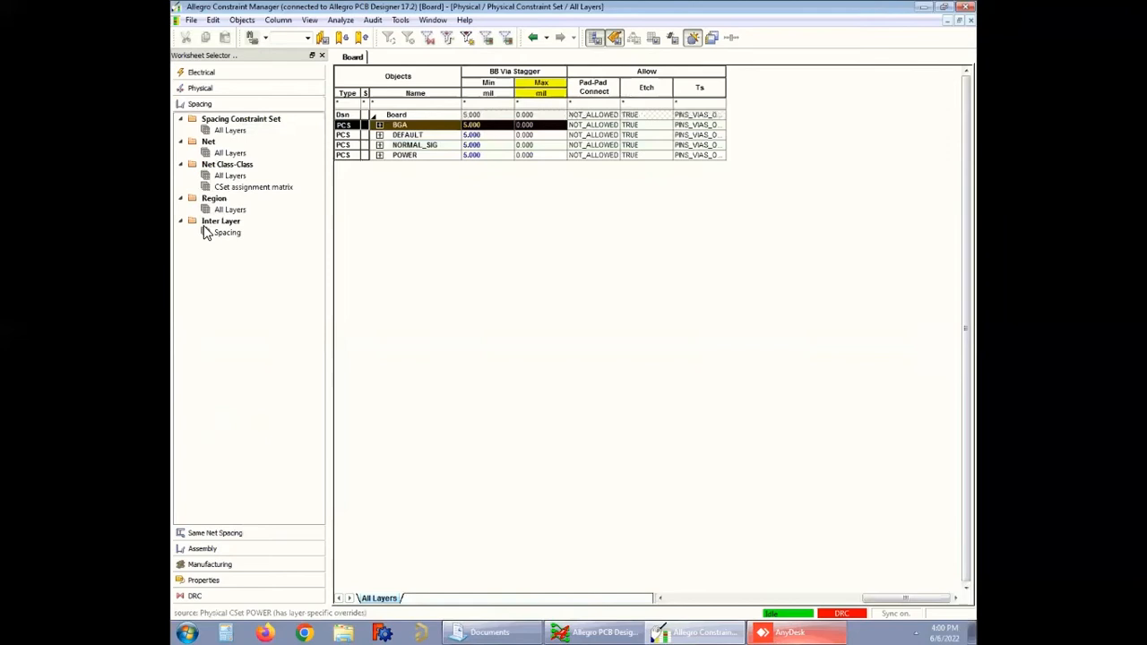
left_click(230, 130)
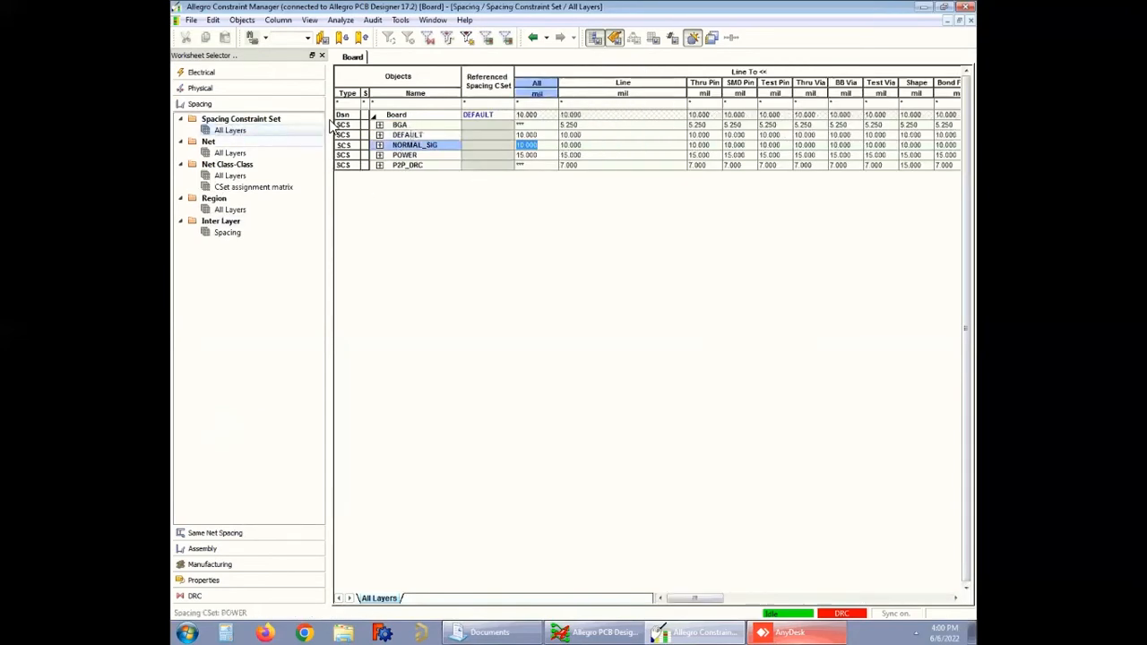
left_click(399, 125)
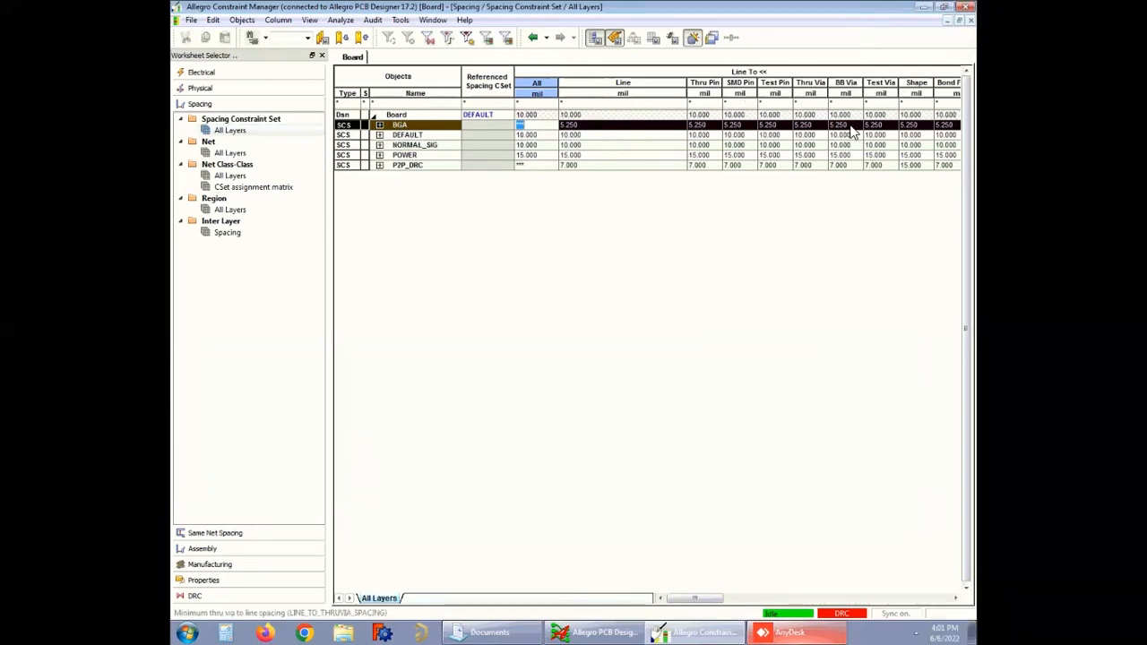
scroll("right", 3)
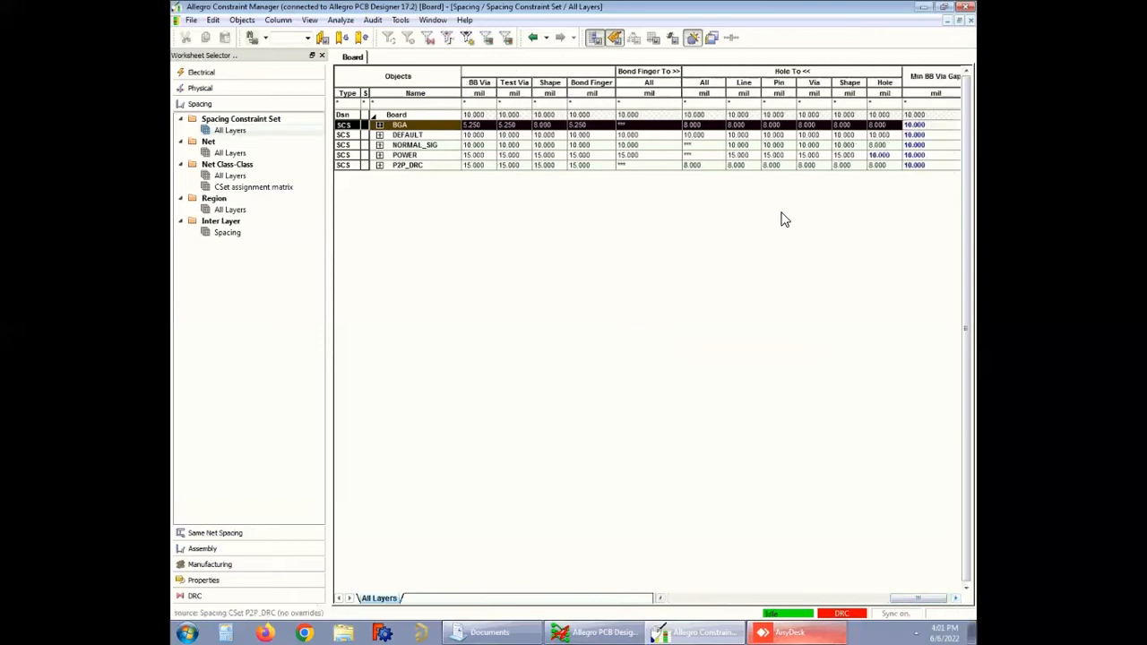
mouse_move(798, 527)
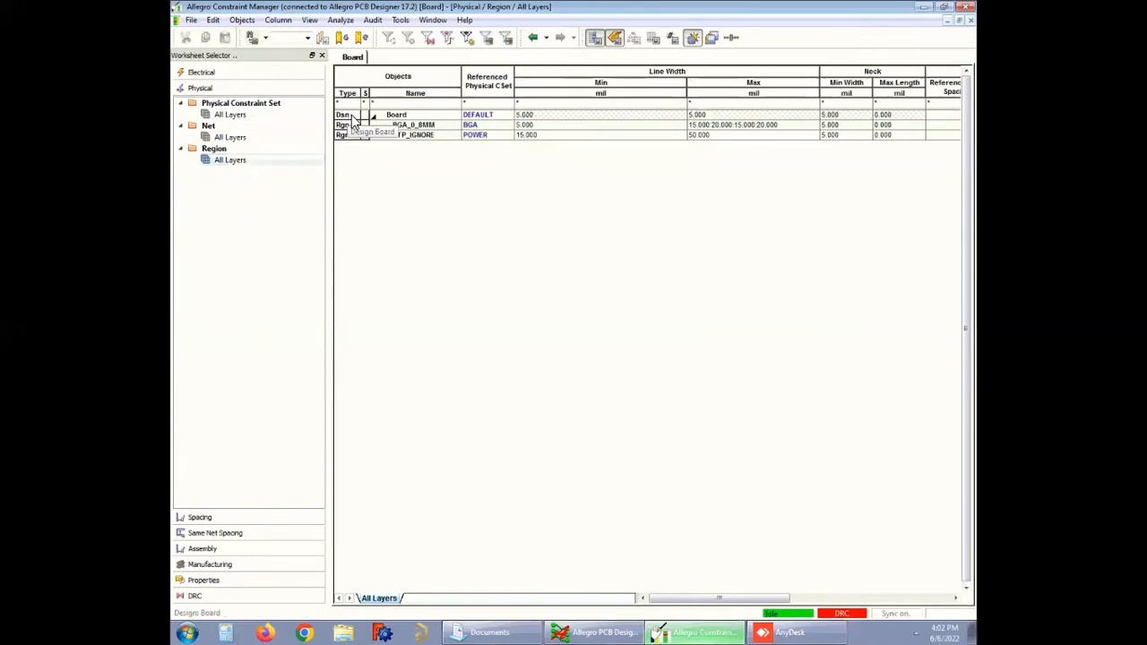
- Create constraint region RGN1 and set its Referenced Physical CSet to BGA
right_click(396, 114)
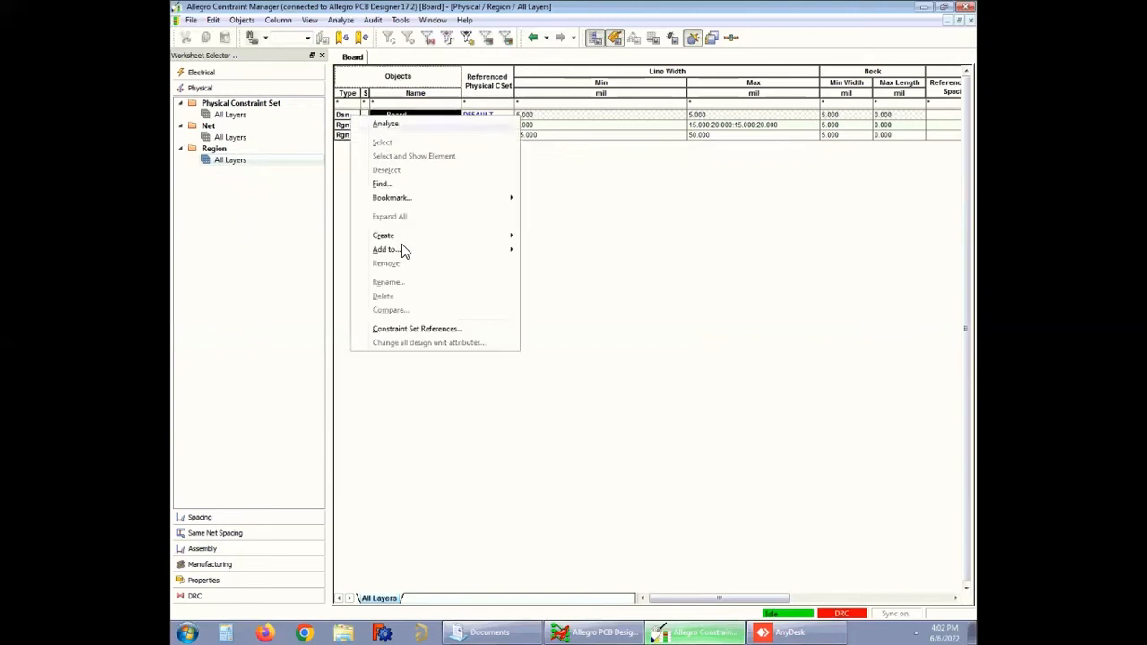
mouse_move(382, 235)
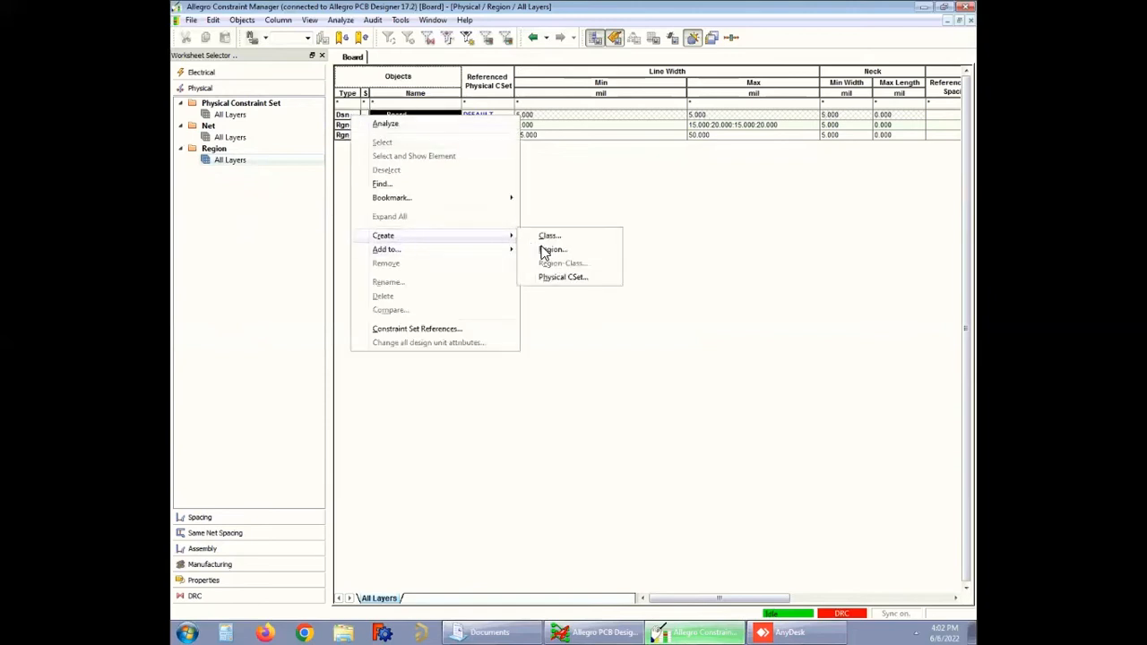
left_click(553, 249)
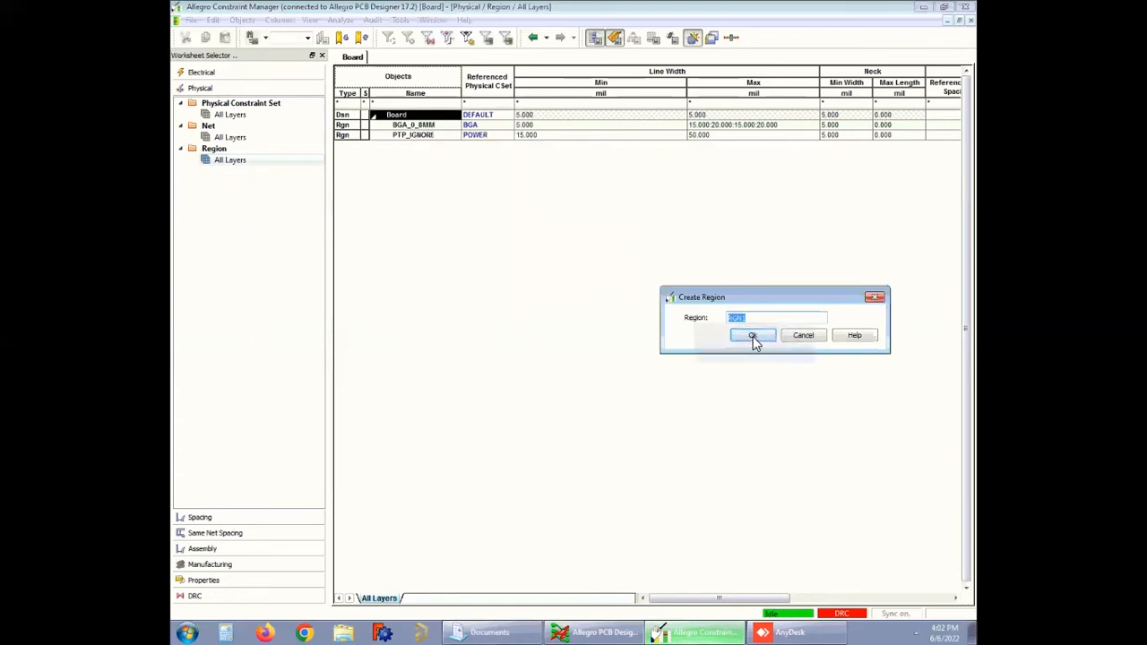
left_click(752, 334)
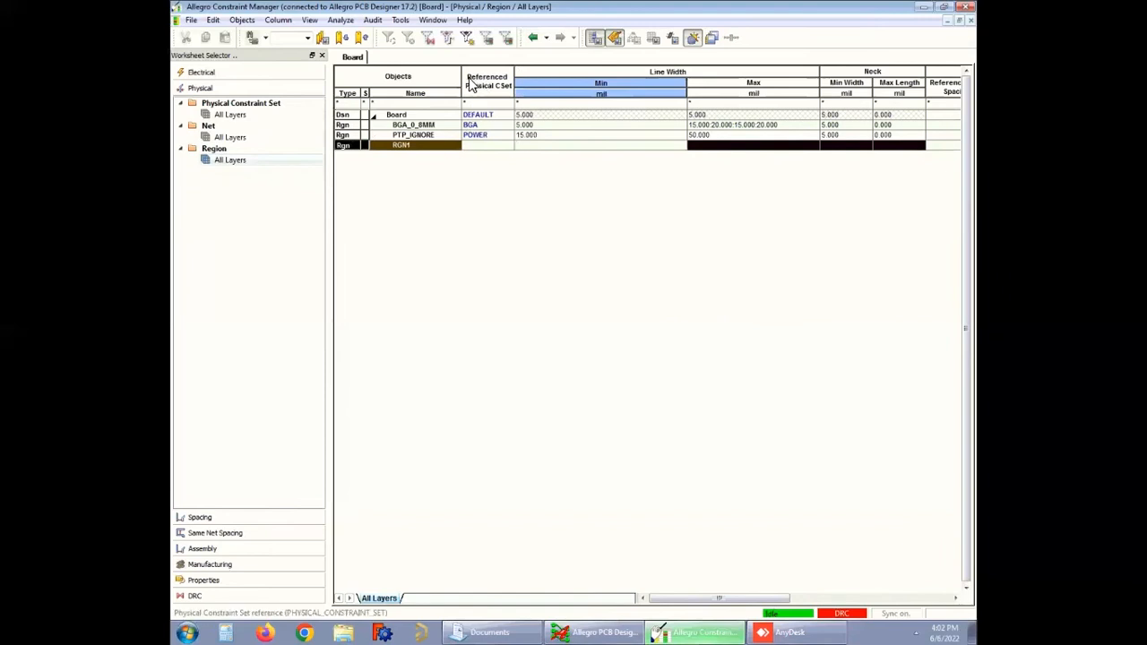
mouse_move(477, 102)
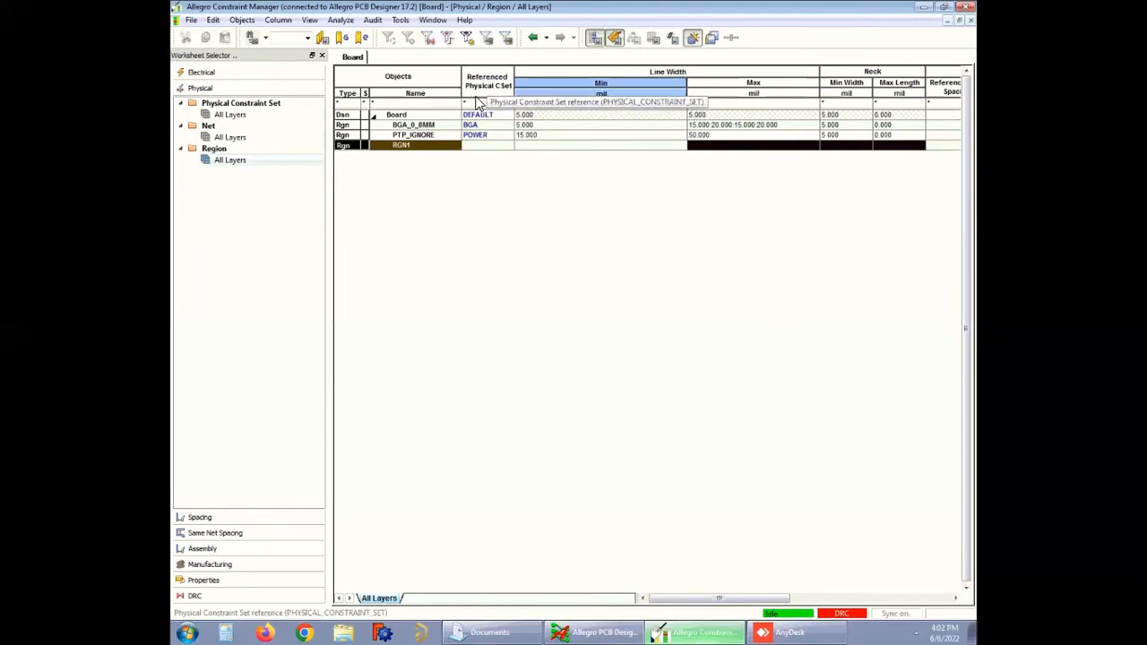
left_click(508, 145)
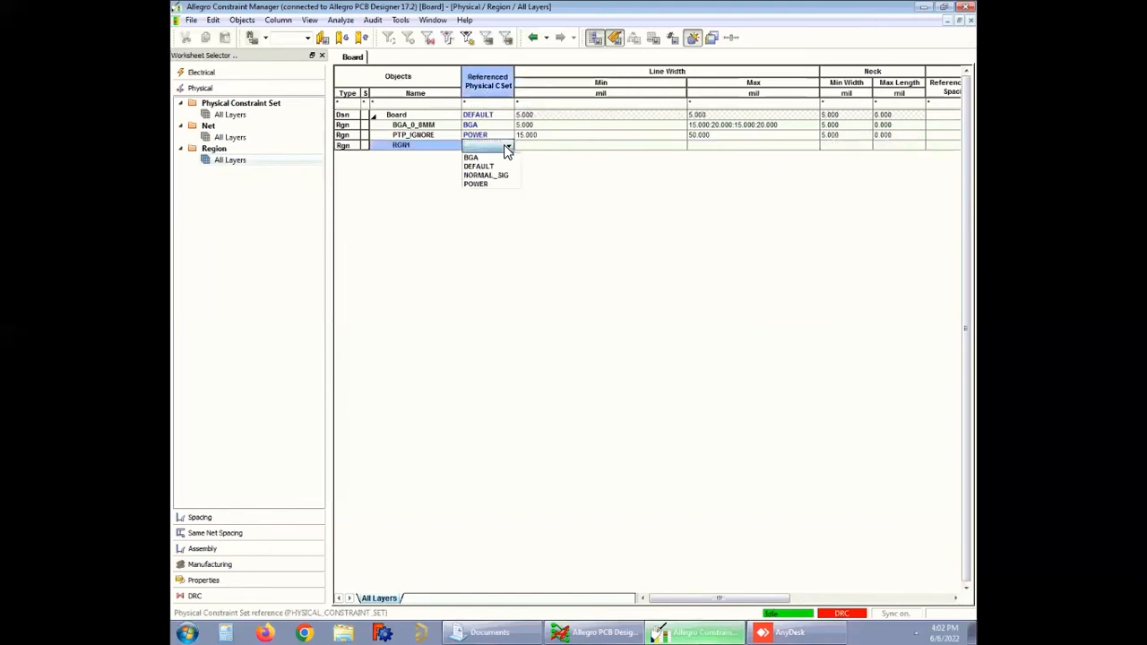
mouse_move(470, 157)
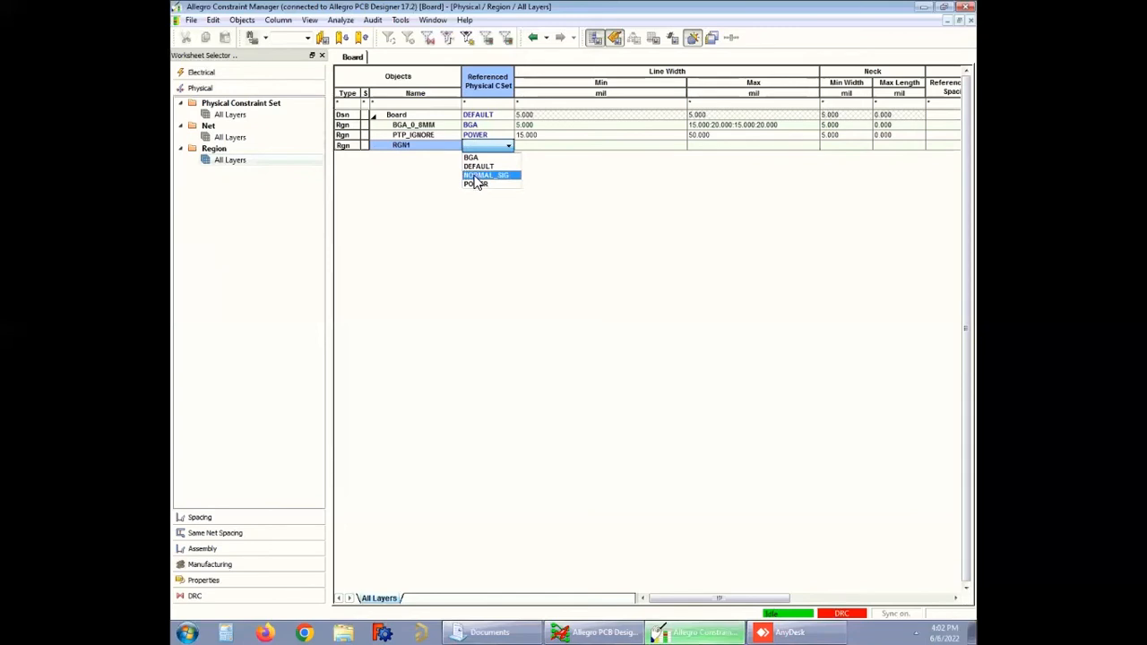
mouse_move(488, 158)
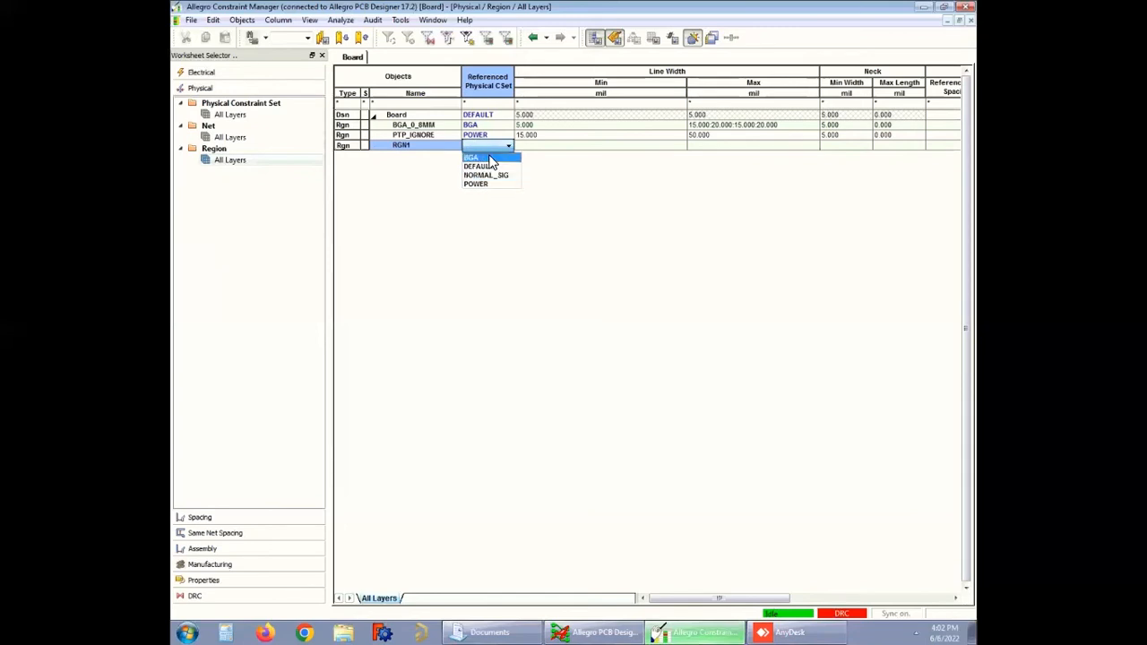
left_click(471, 157)
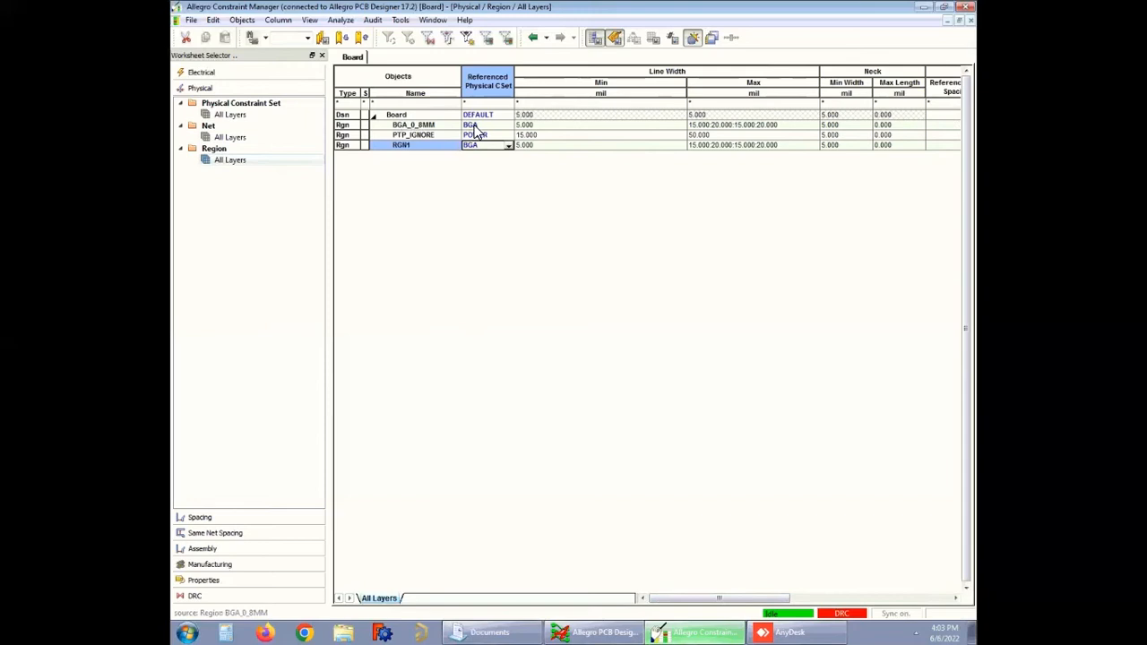
- Expand the Spacing worksheets and open Region > All Layers
right_click(401, 144)
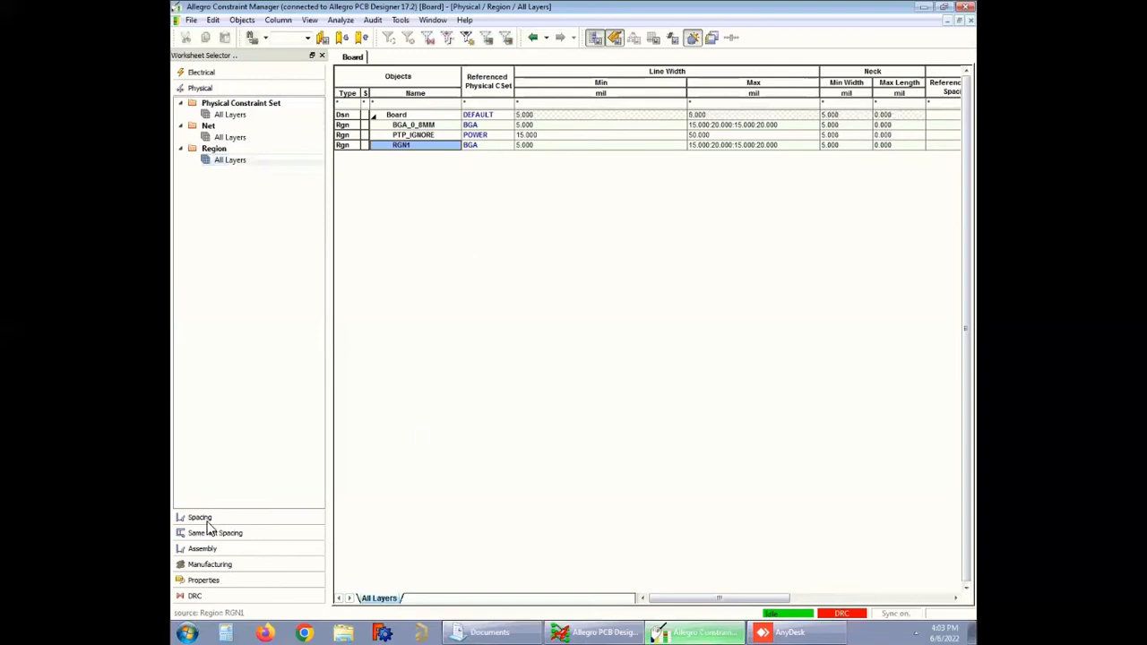
left_click(199, 517)
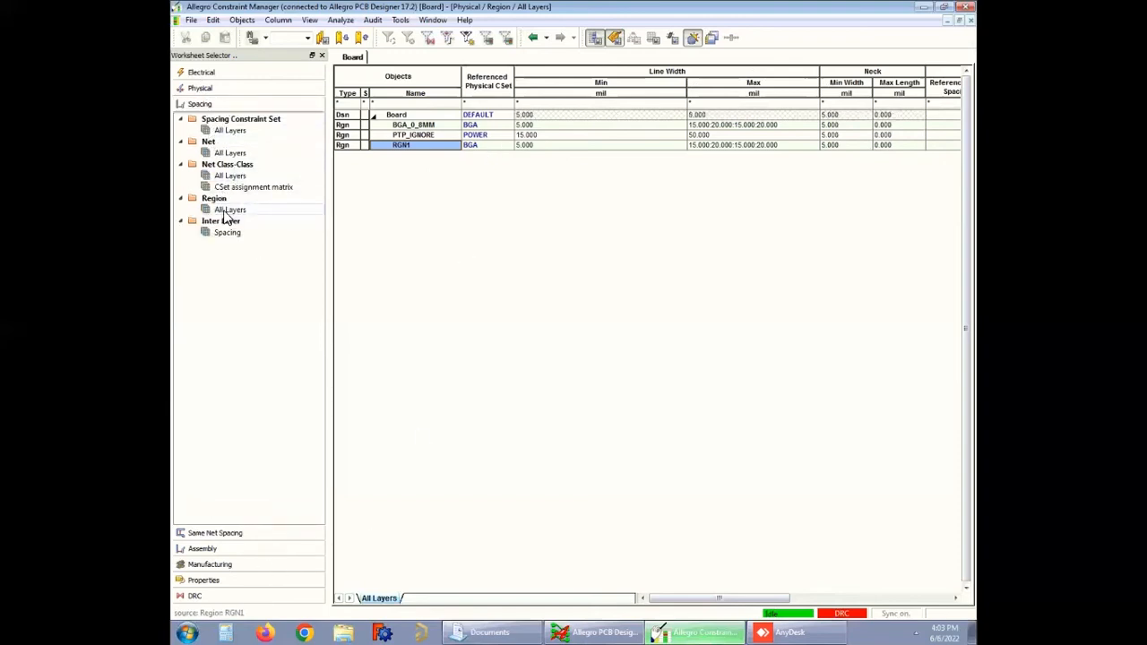
left_click(230, 209)
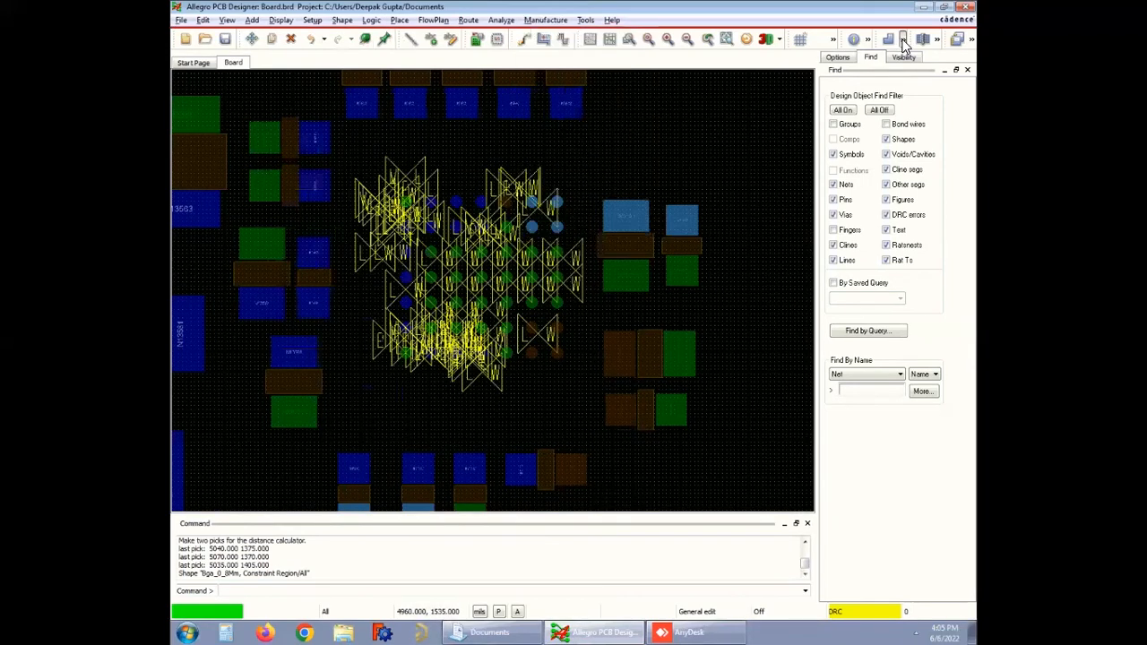
- Set up Shape Add Rect with class Constraint Region on all layers, assigned to the BGA region
left_click(888, 38)
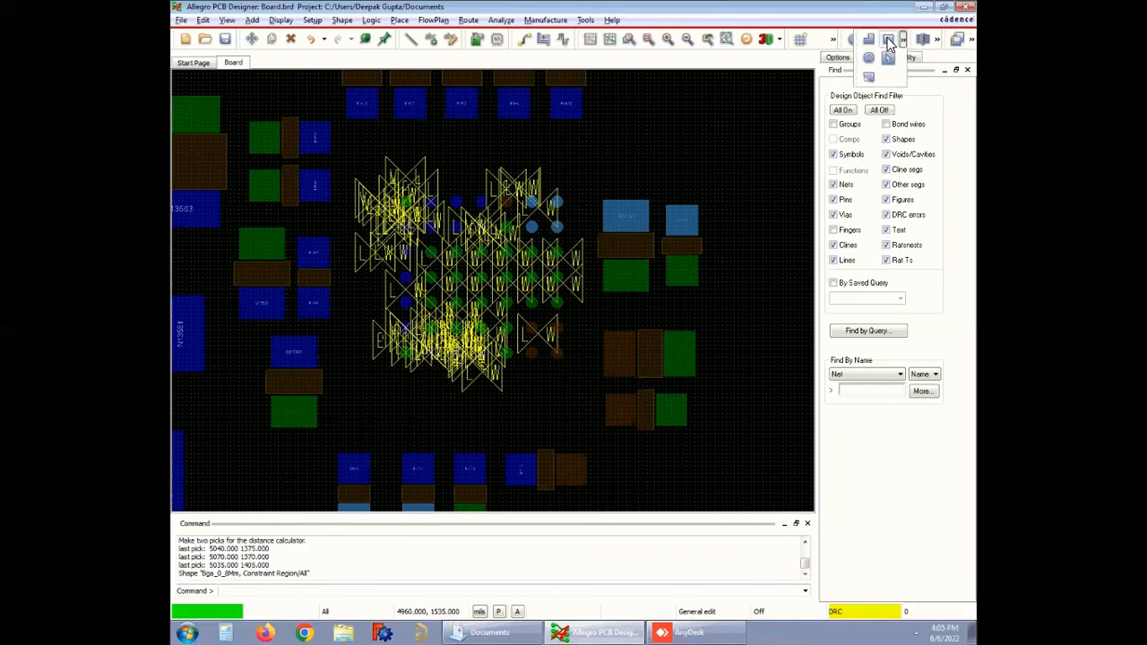
mouse_move(887, 43)
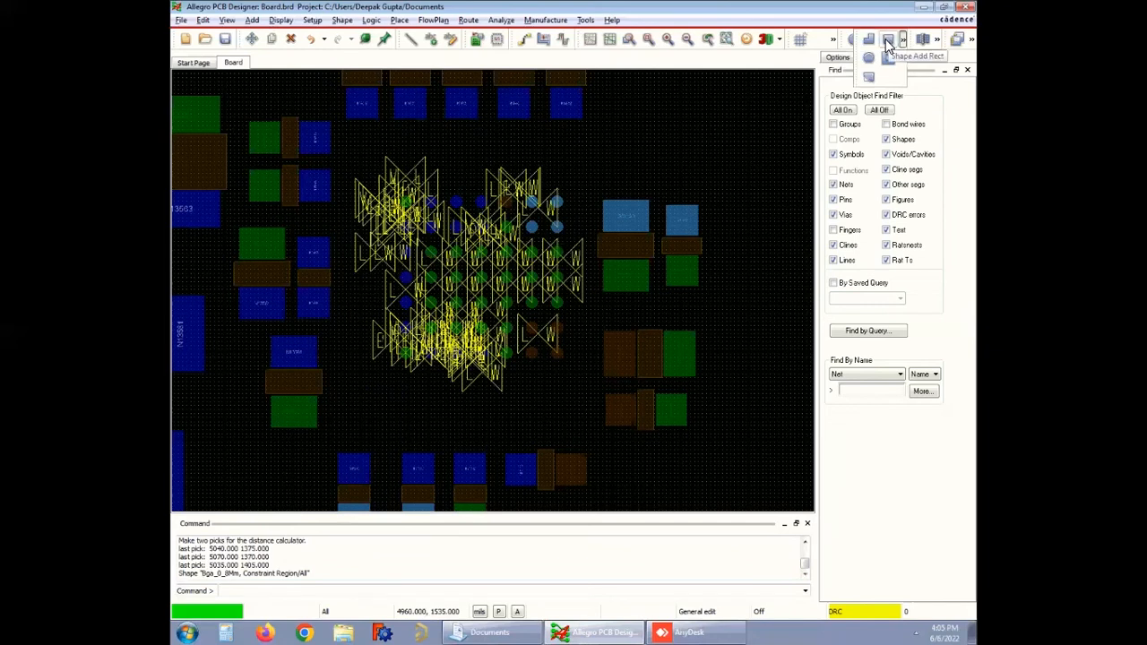
left_click(837, 57)
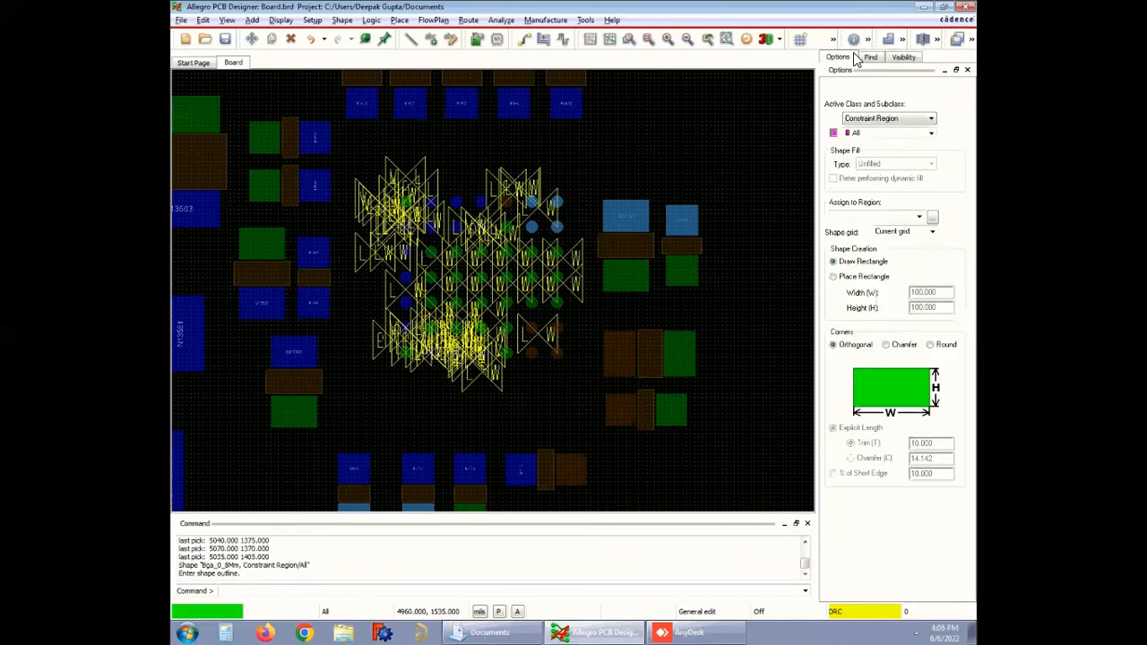
left_click(932, 117)
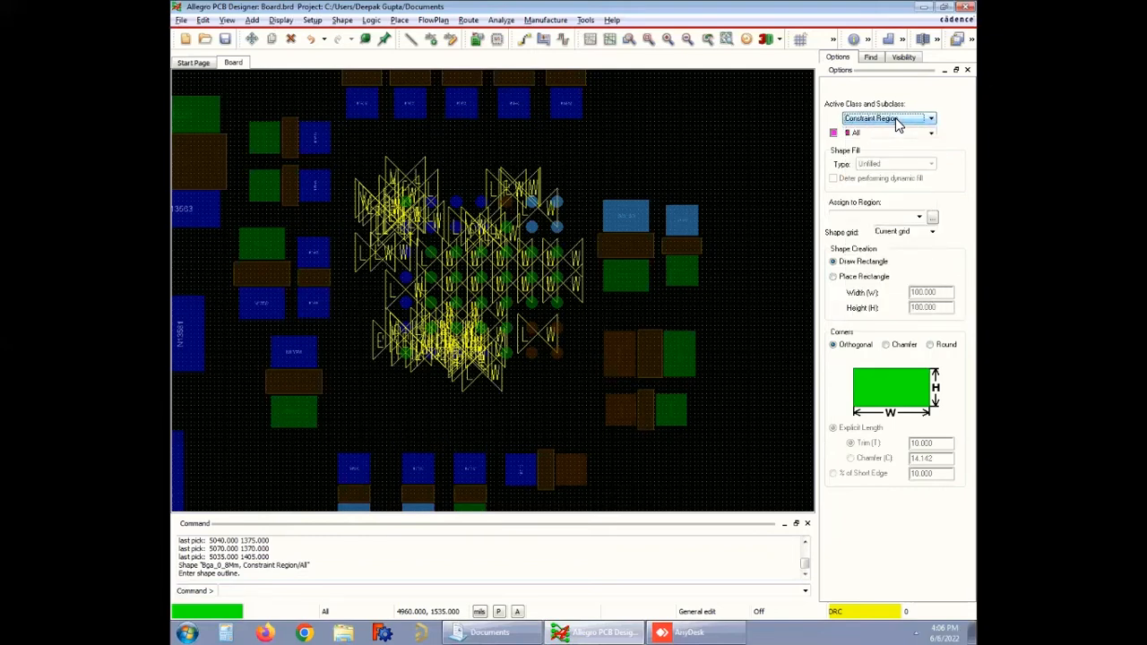
left_click(931, 118)
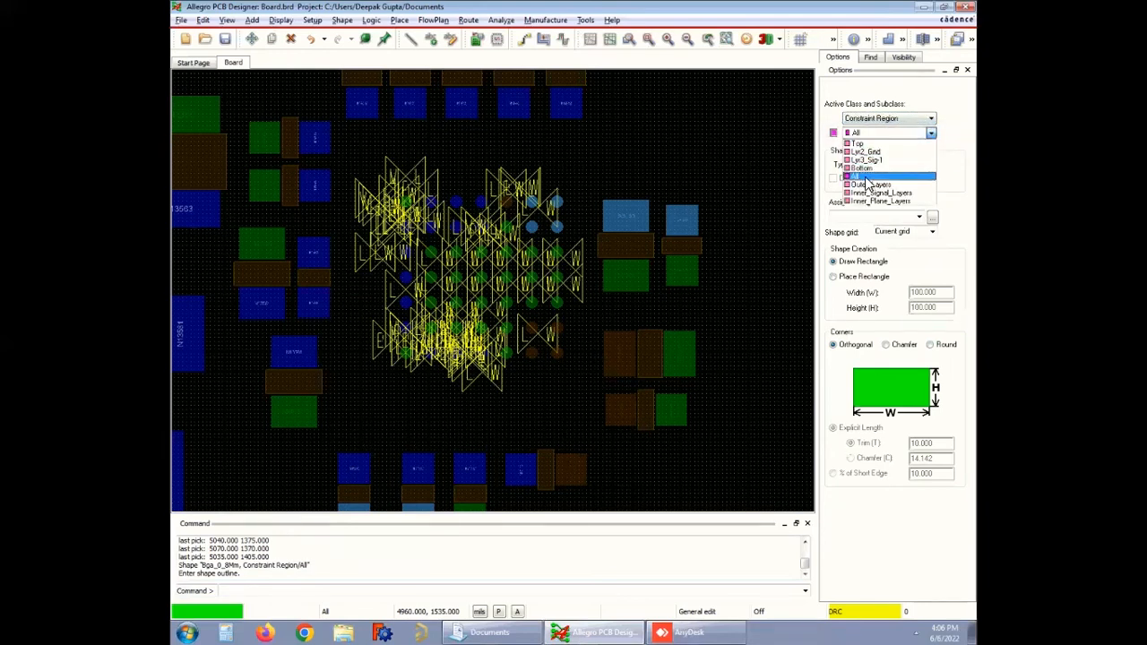
left_click(855, 133)
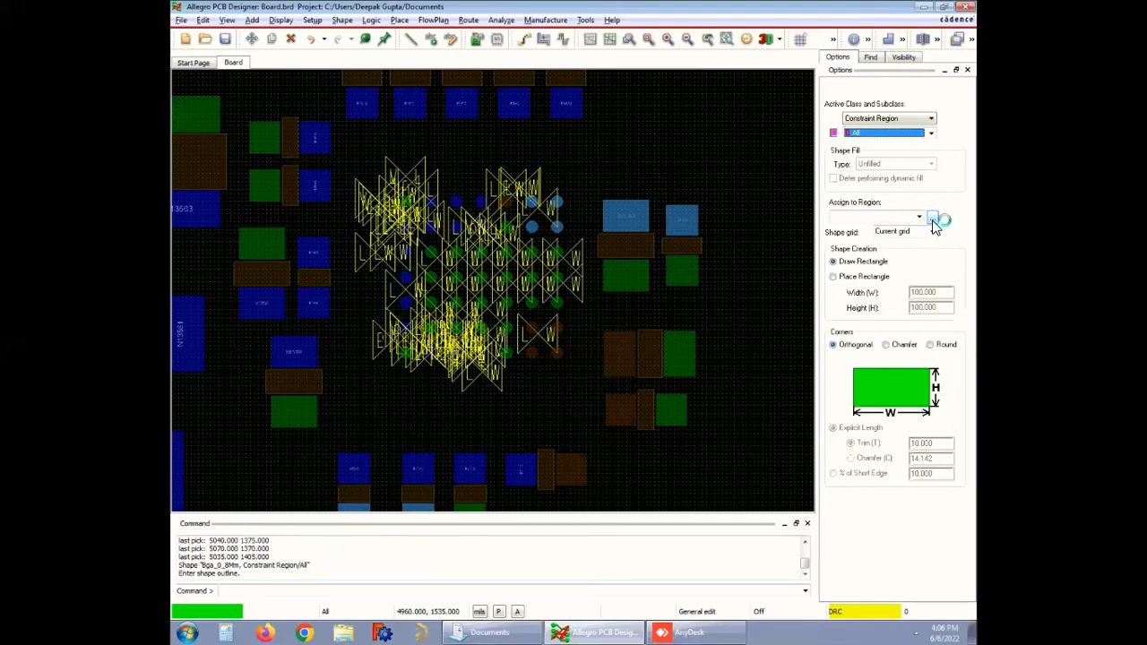
left_click(935, 218)
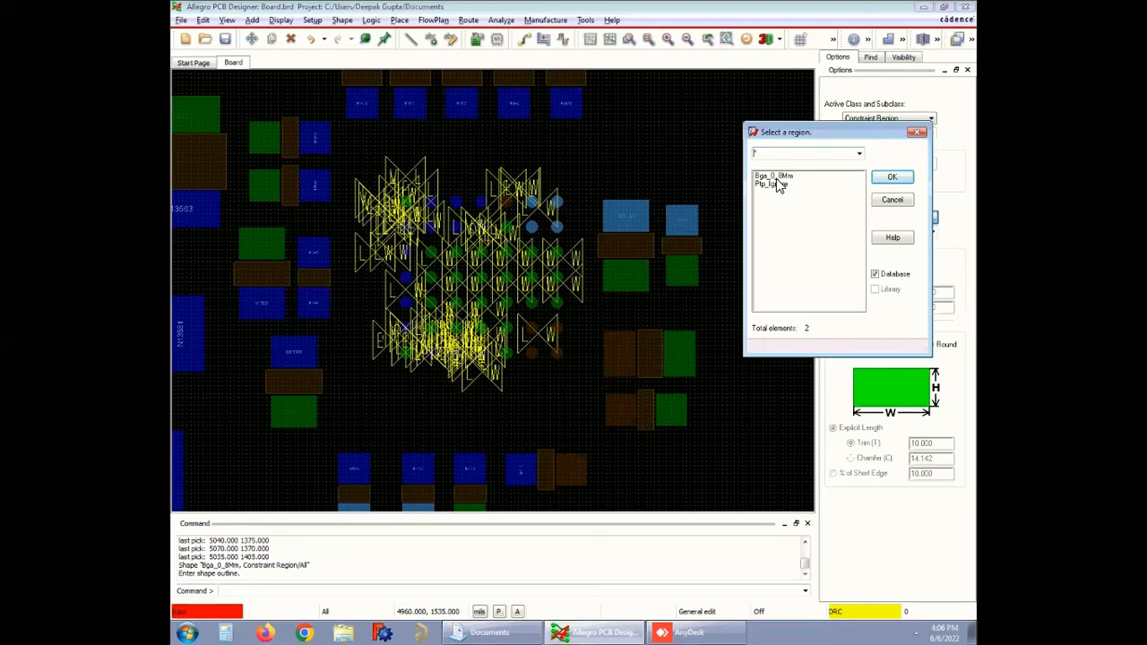
left_click(892, 176)
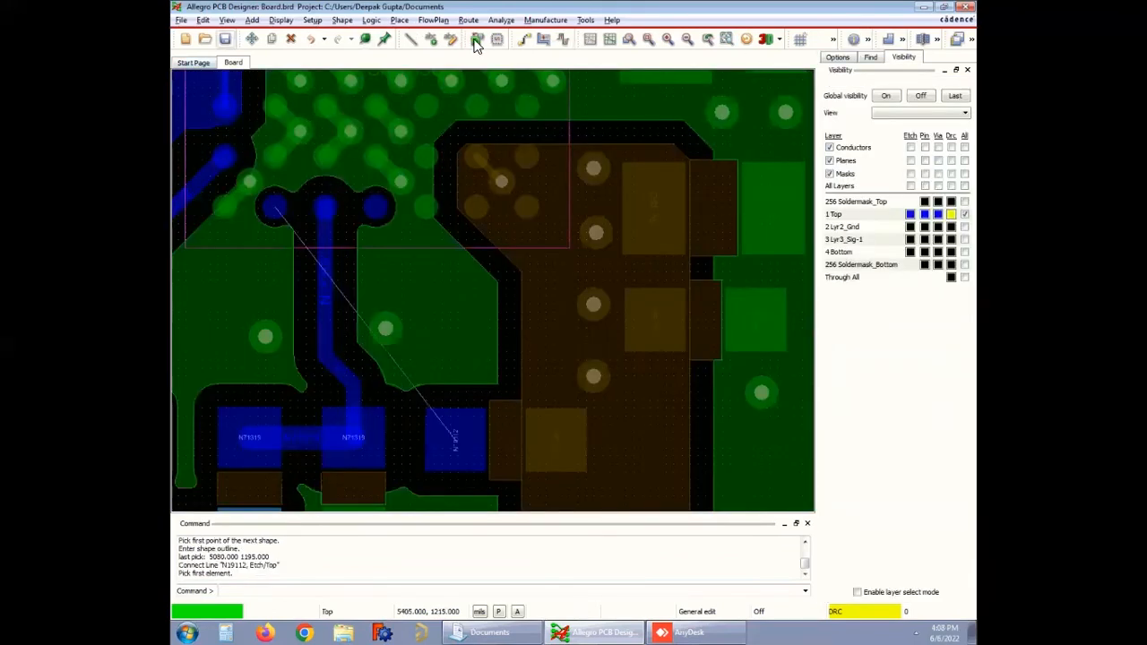
mouse_move(524, 39)
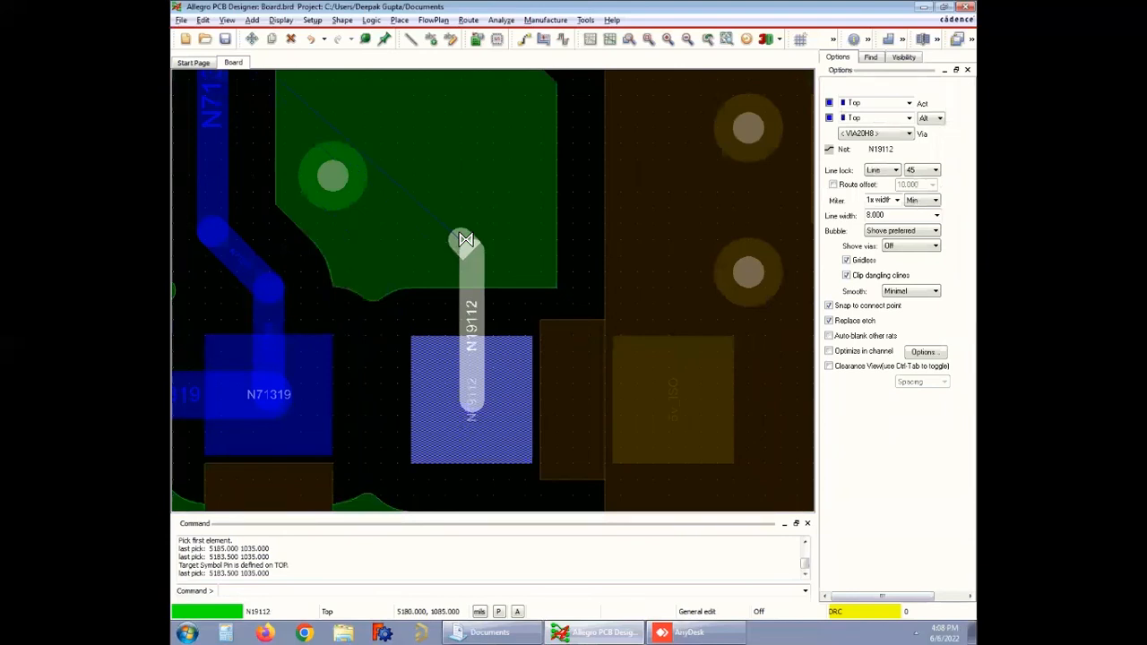
mouse_move(470, 251)
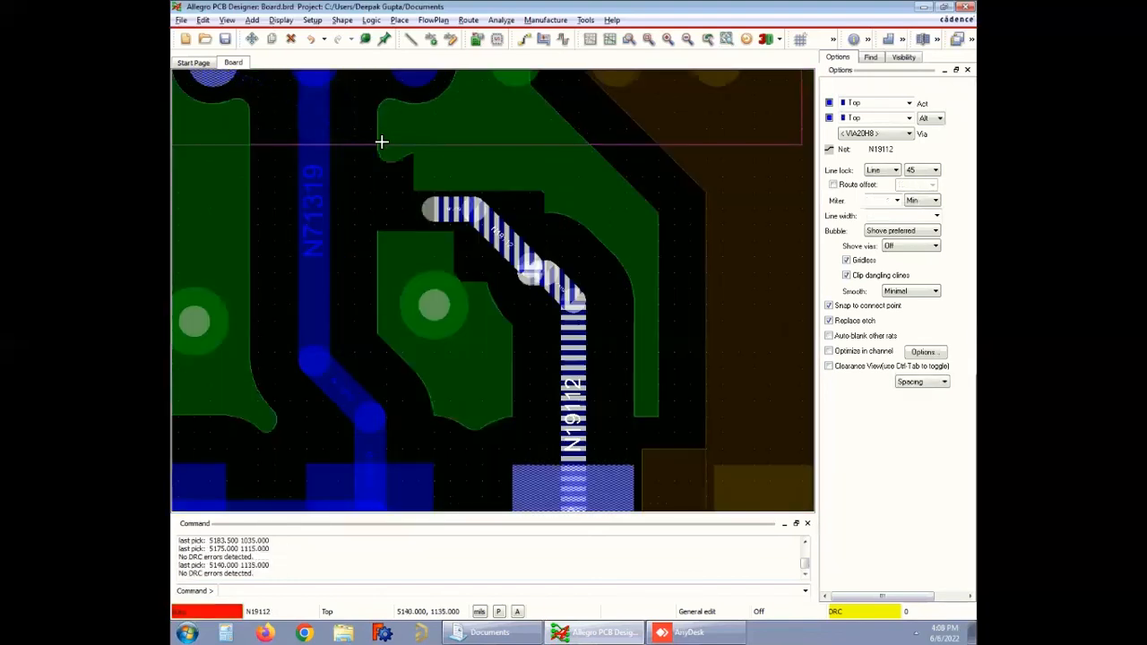
- Finish routing the N19112 Top-layer trace into the BGA region
left_click(870, 57)
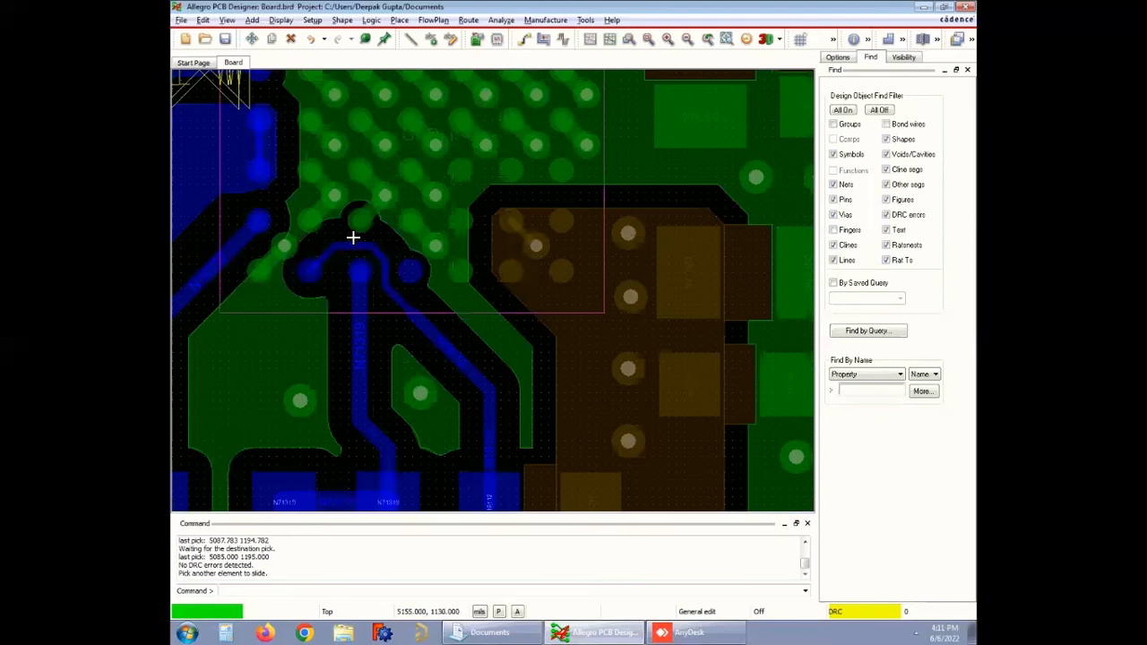